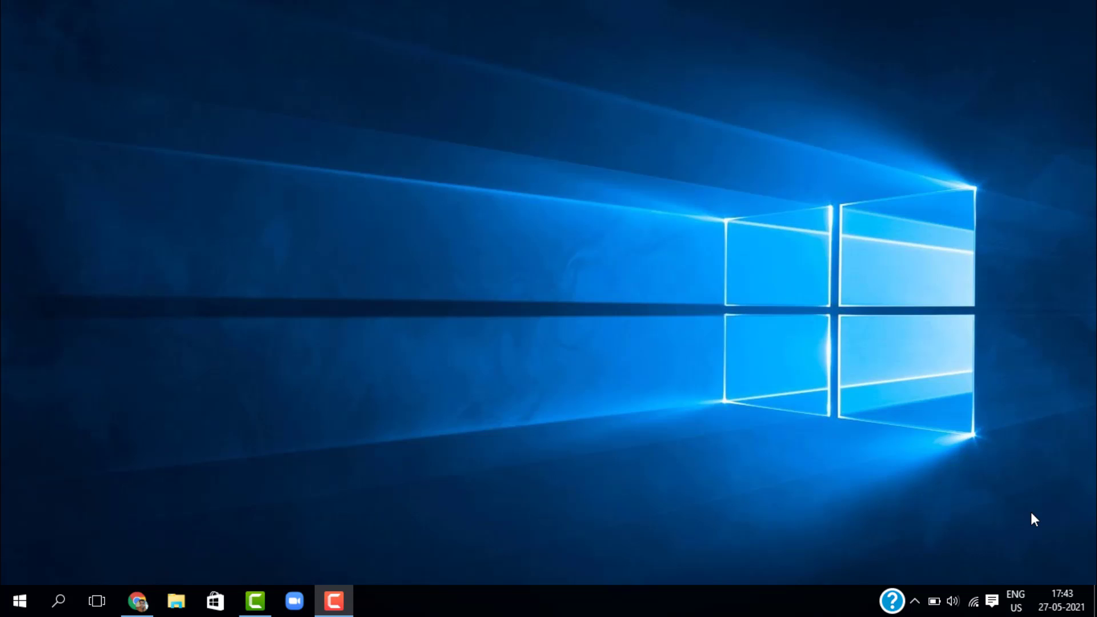
mouse_move(557, 570)
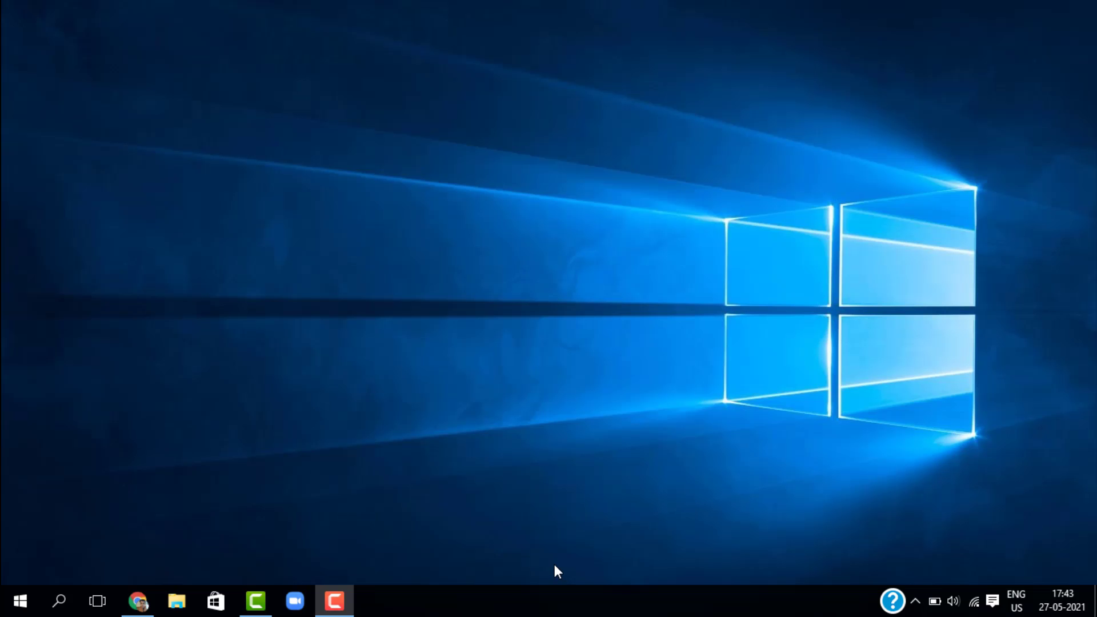
mouse_move(461, 336)
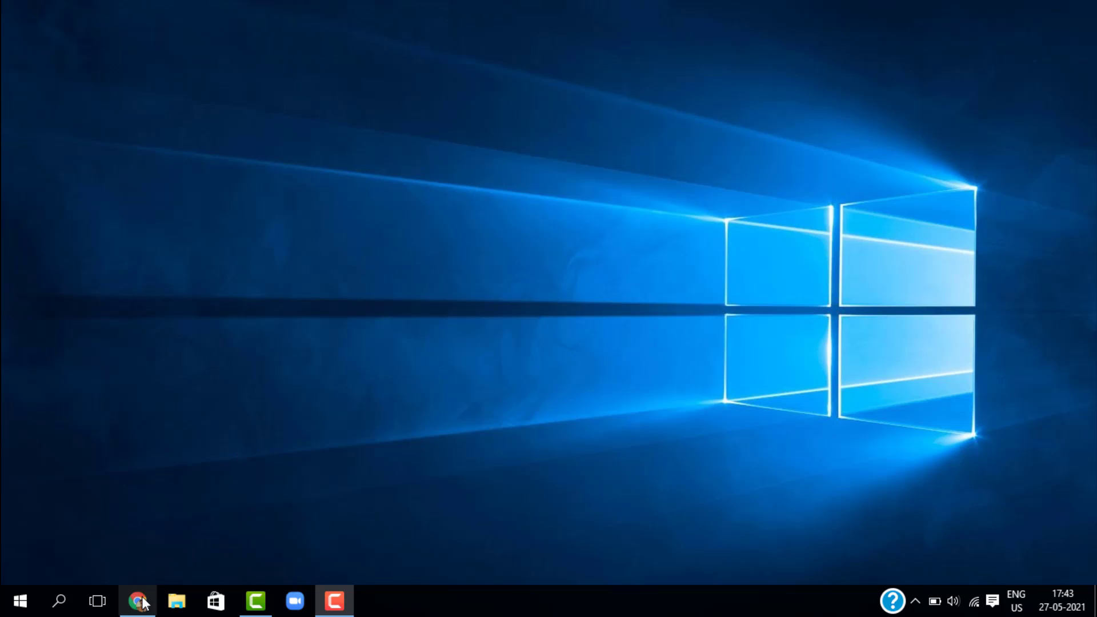
Bring the cPanel dashboard forward and review account details and the 448 KB disk usage statistic.
click(137, 601)
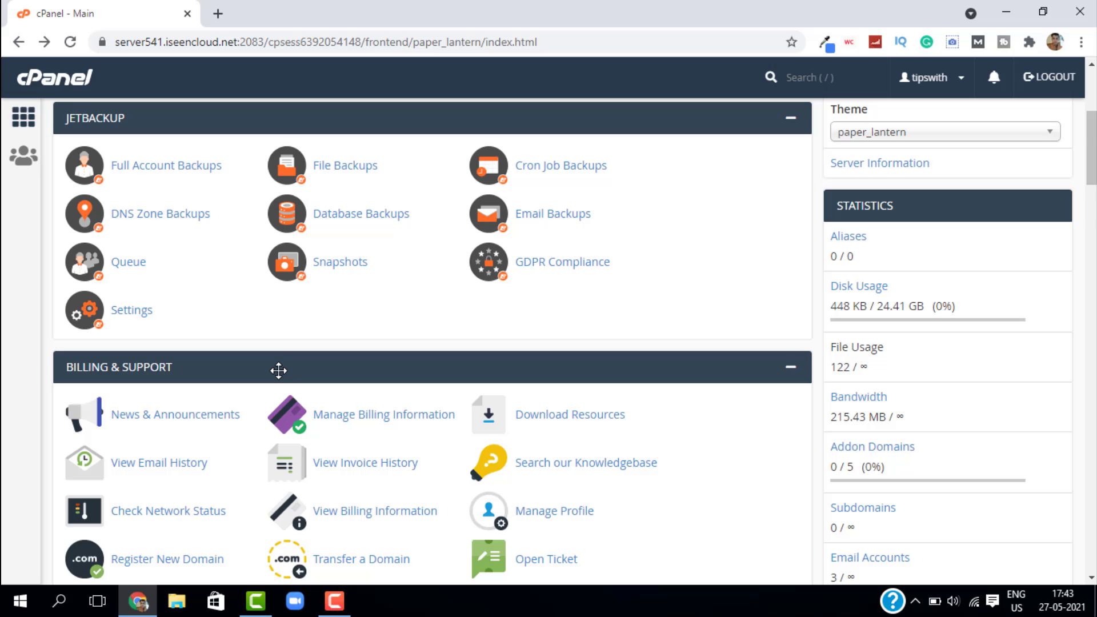
mouse_move(502, 133)
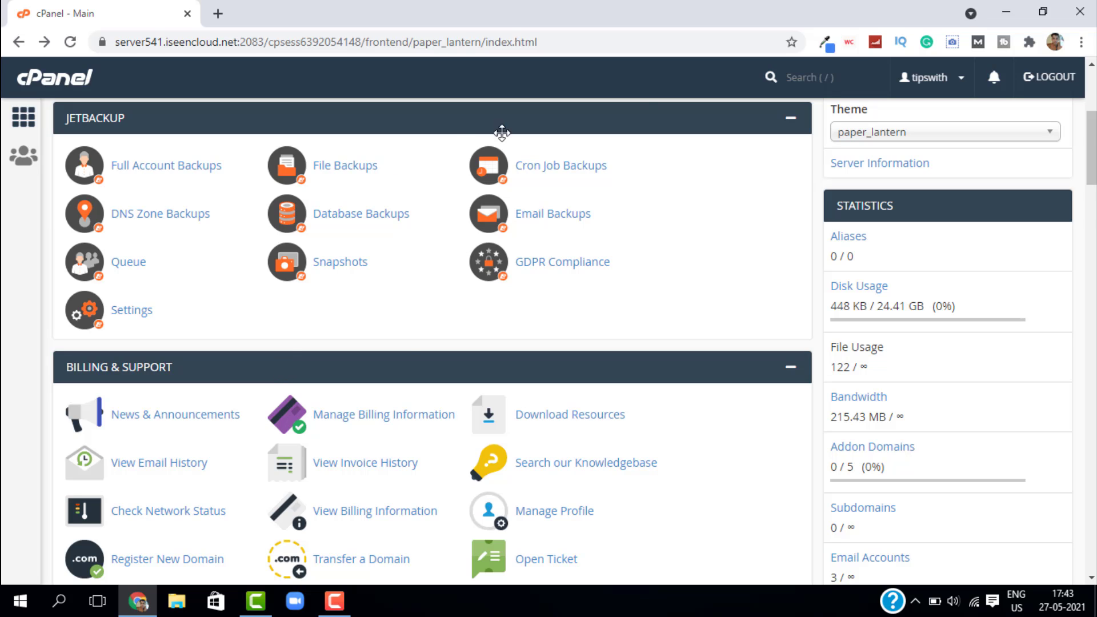
mouse_move(658, 174)
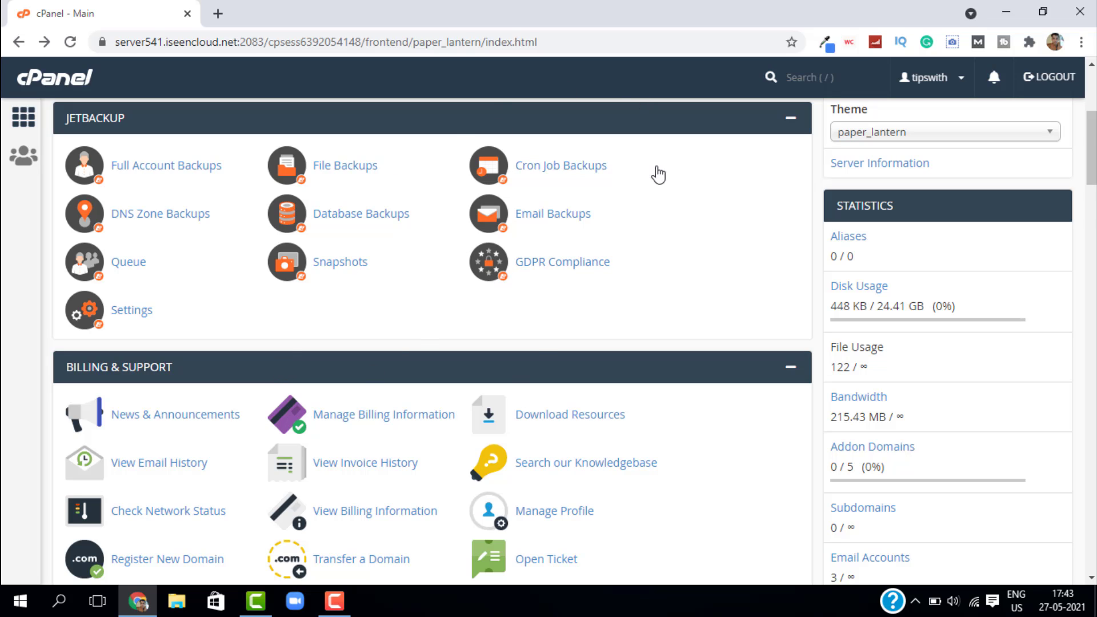
scroll(up, 3)
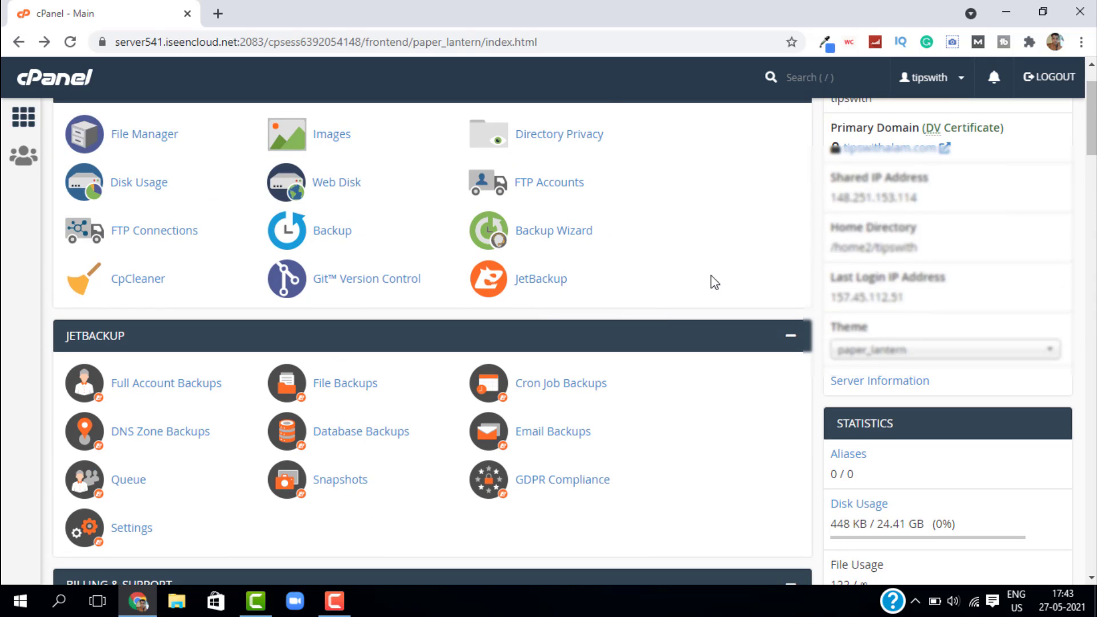
scroll(up, 3)
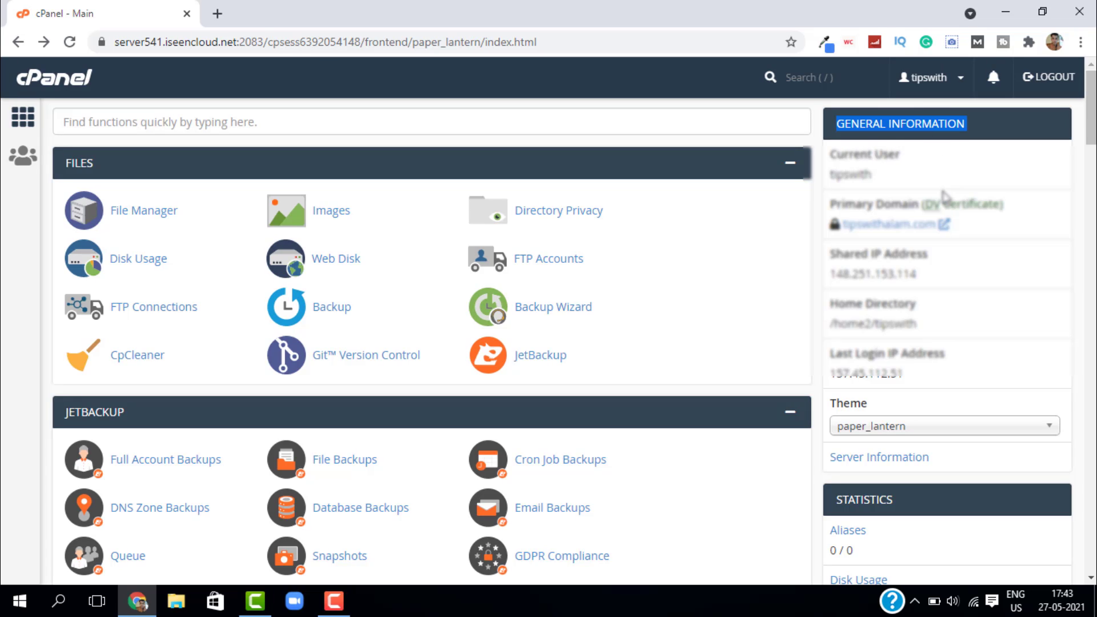
mouse_move(959, 322)
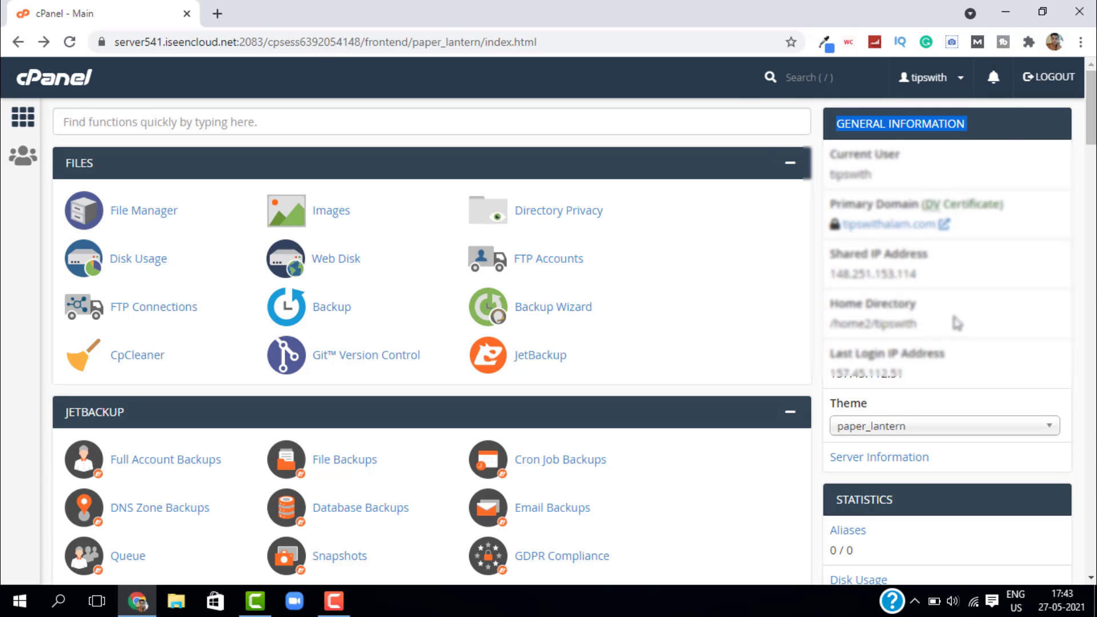
scroll(down, 3)
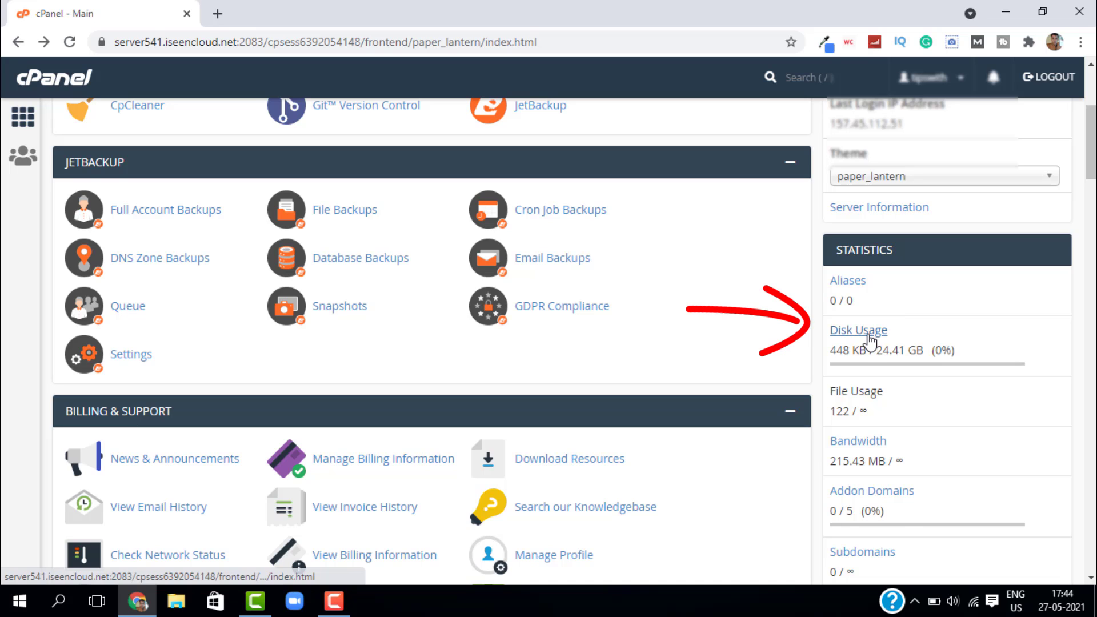
View the Disk Usage directory table and follow the .trash entry (9.15 MB) into File Manager.
click(859, 330)
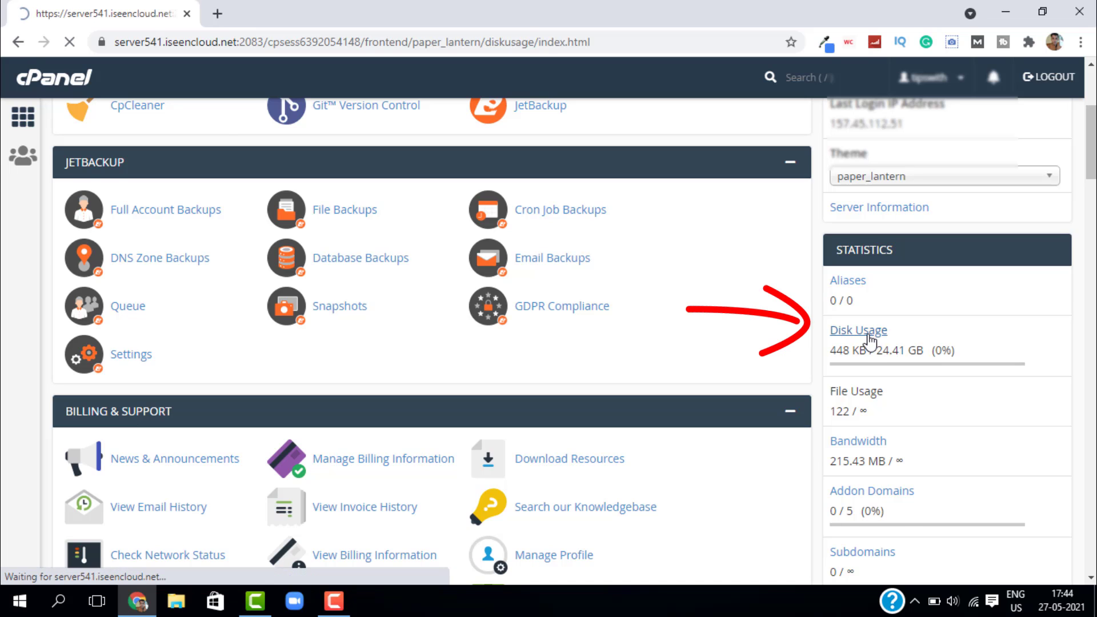
click(858, 330)
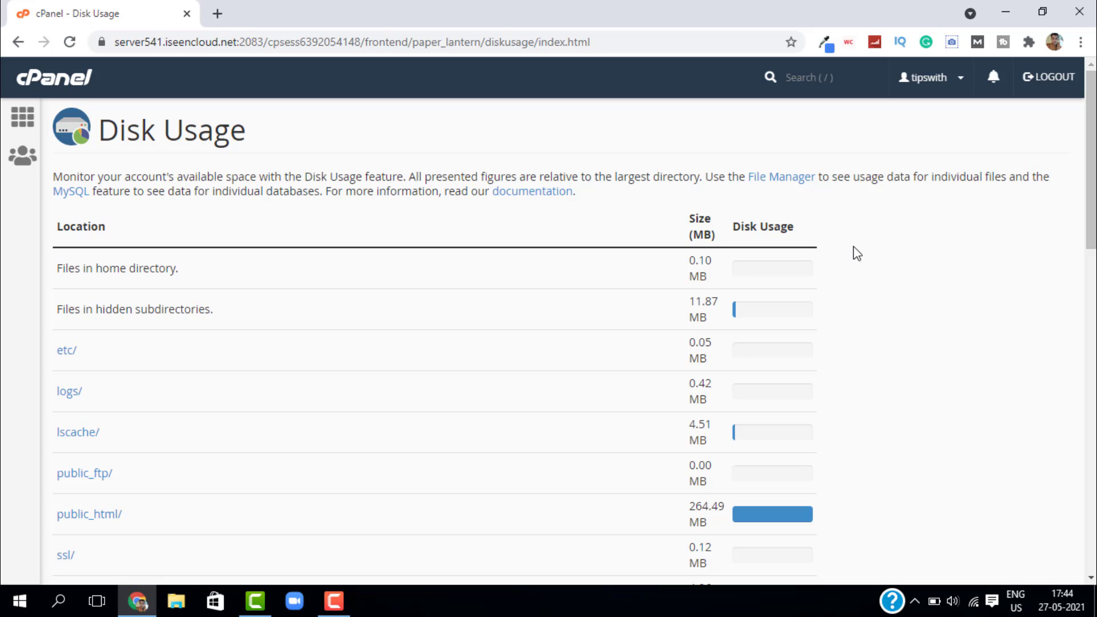
mouse_move(778, 313)
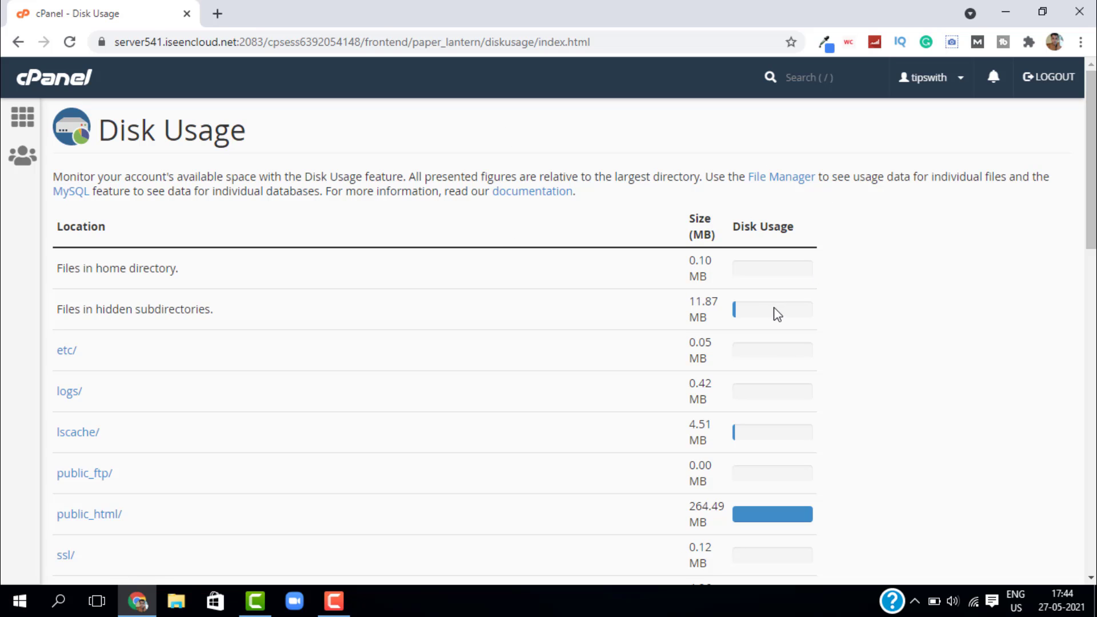
scroll(down, 3)
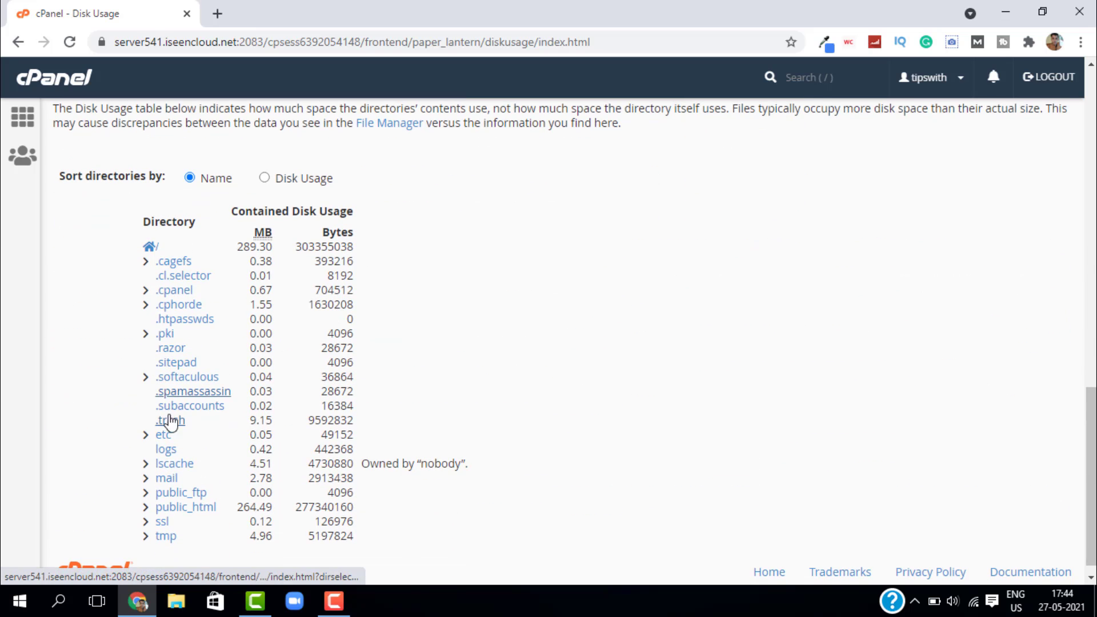
click(169, 420)
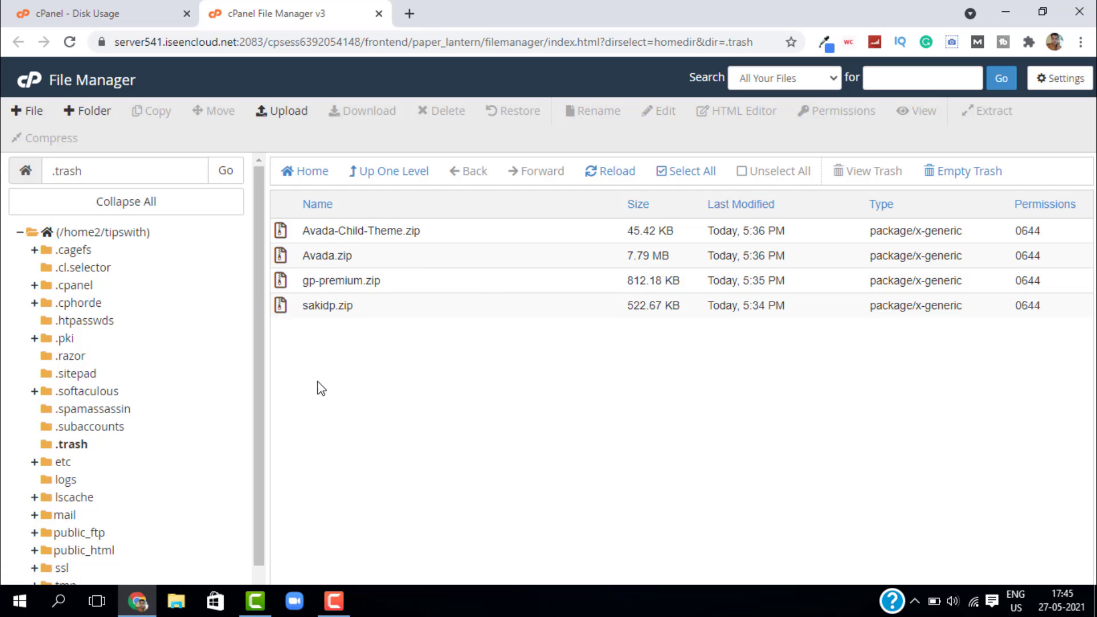
mouse_move(522, 340)
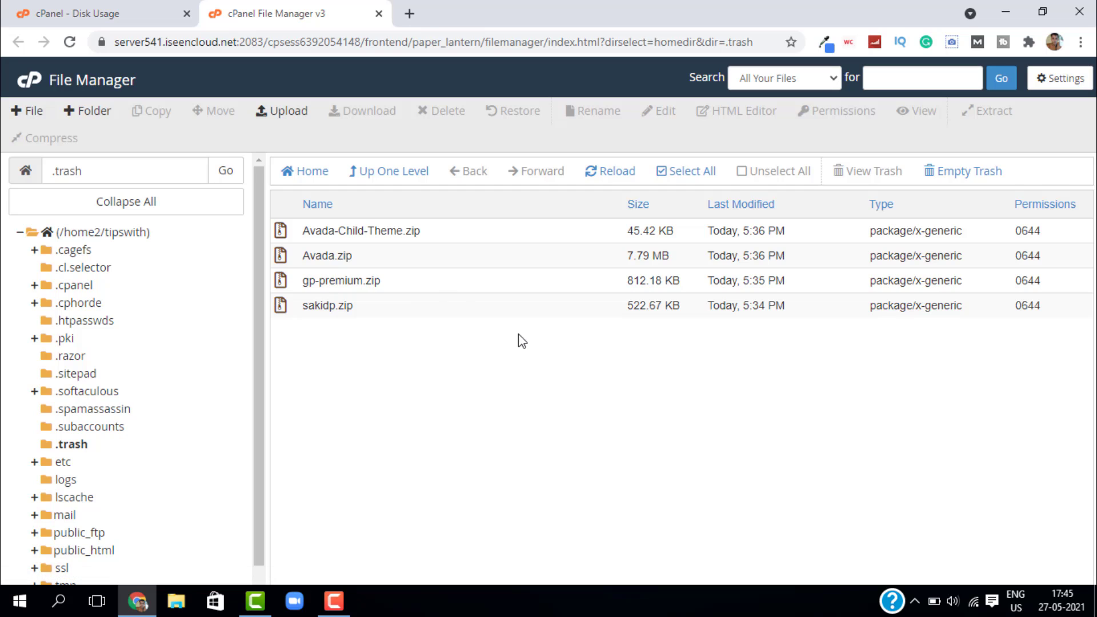
mouse_move(516, 316)
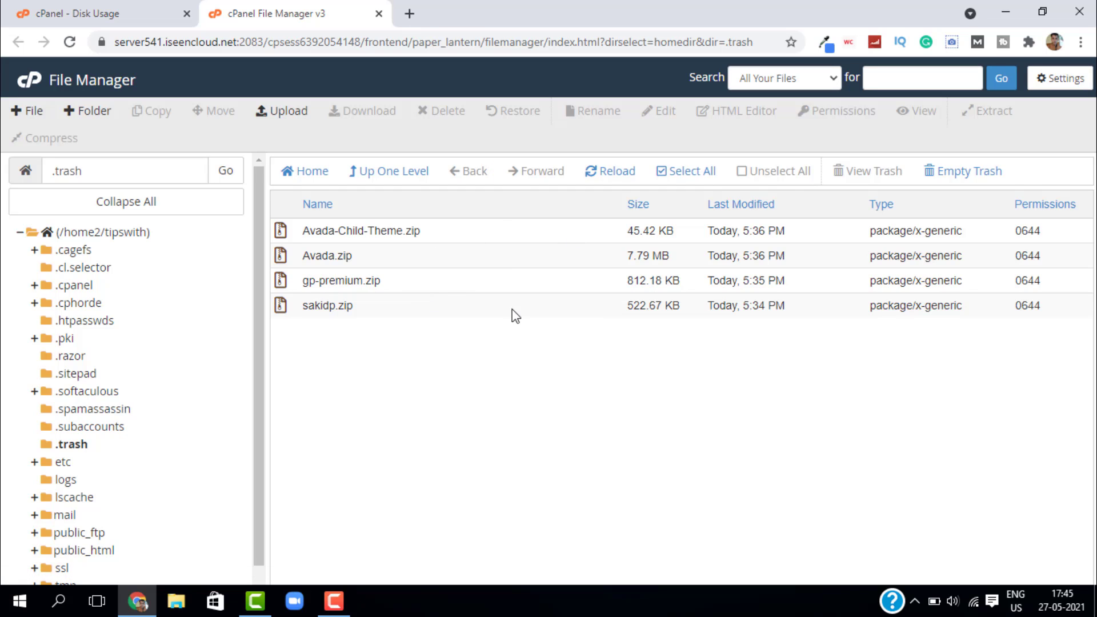
Permanently delete sakidp.zip from the .trash folder, leaving three zip files.
click(327, 305)
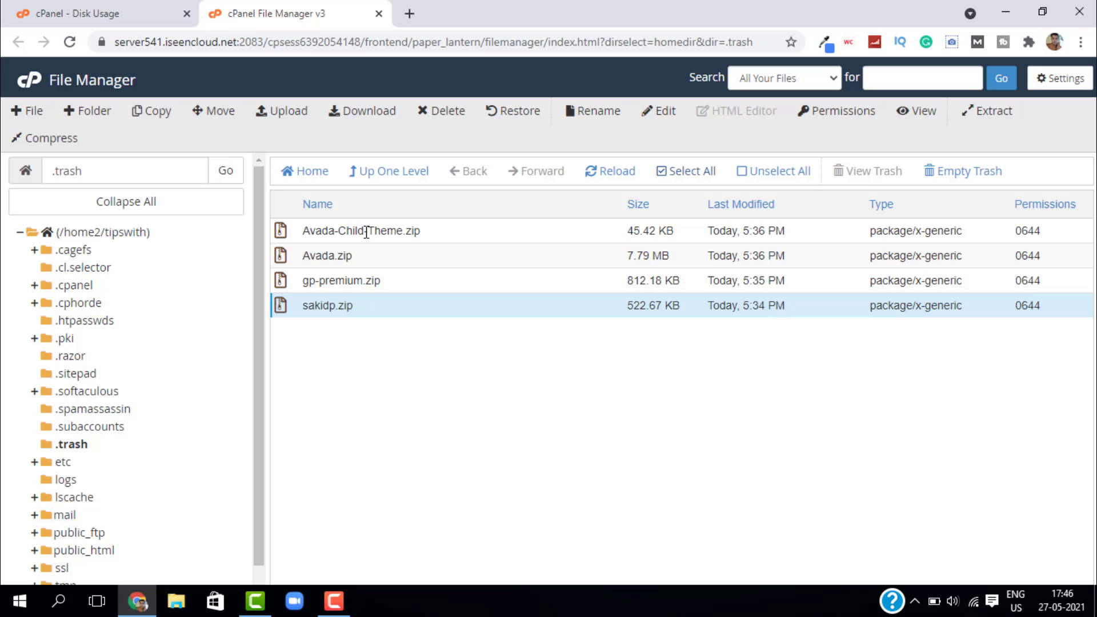
mouse_move(301, 319)
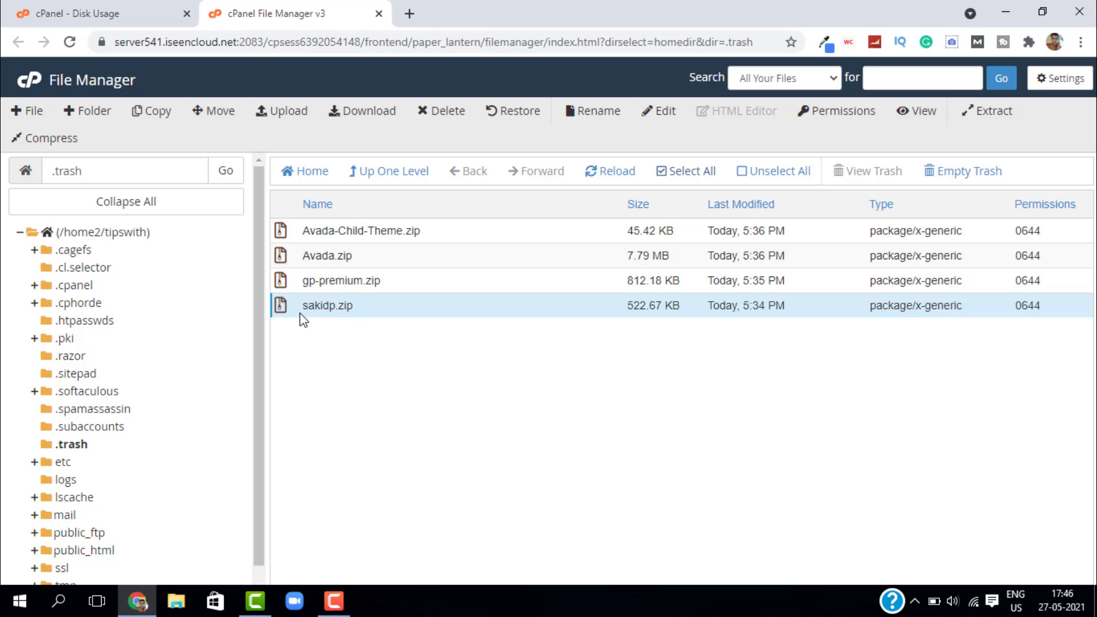
right_click(327, 305)
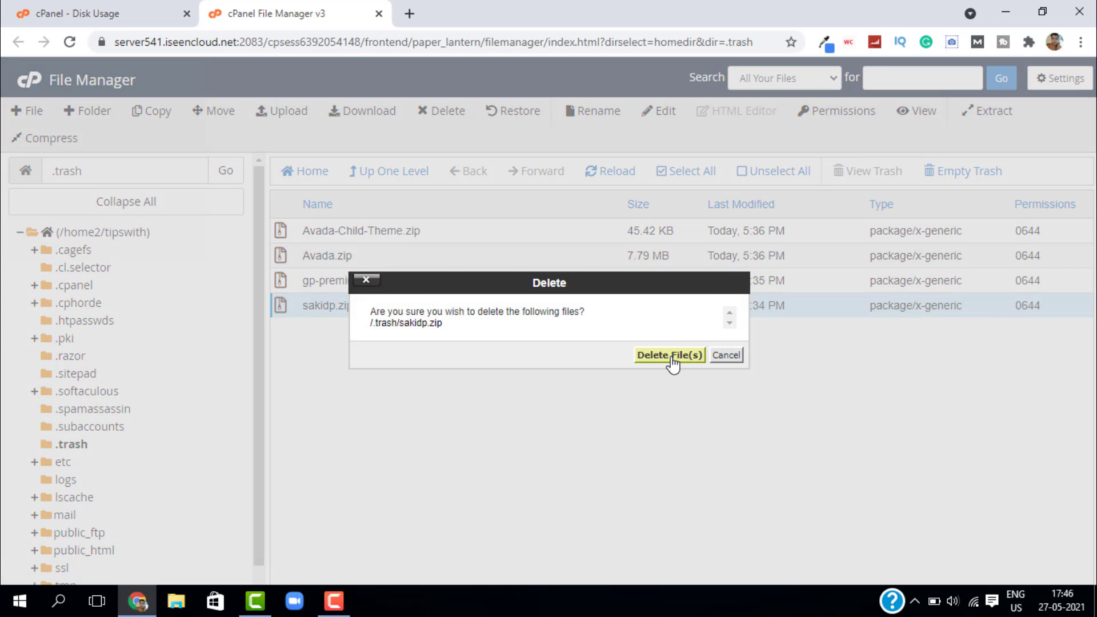
click(668, 354)
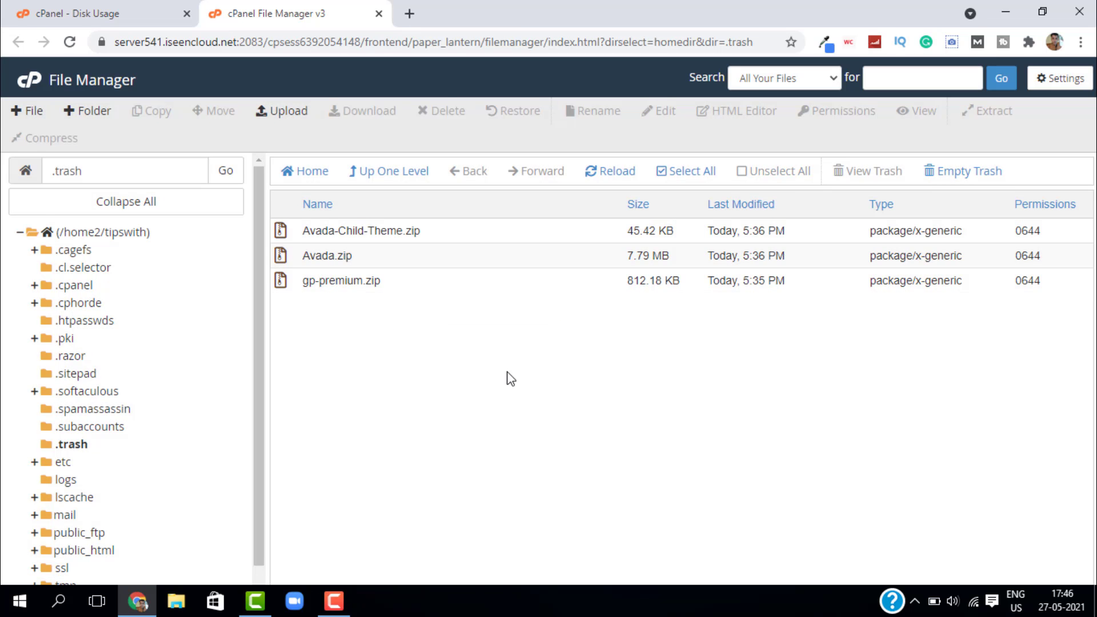
mouse_move(690, 231)
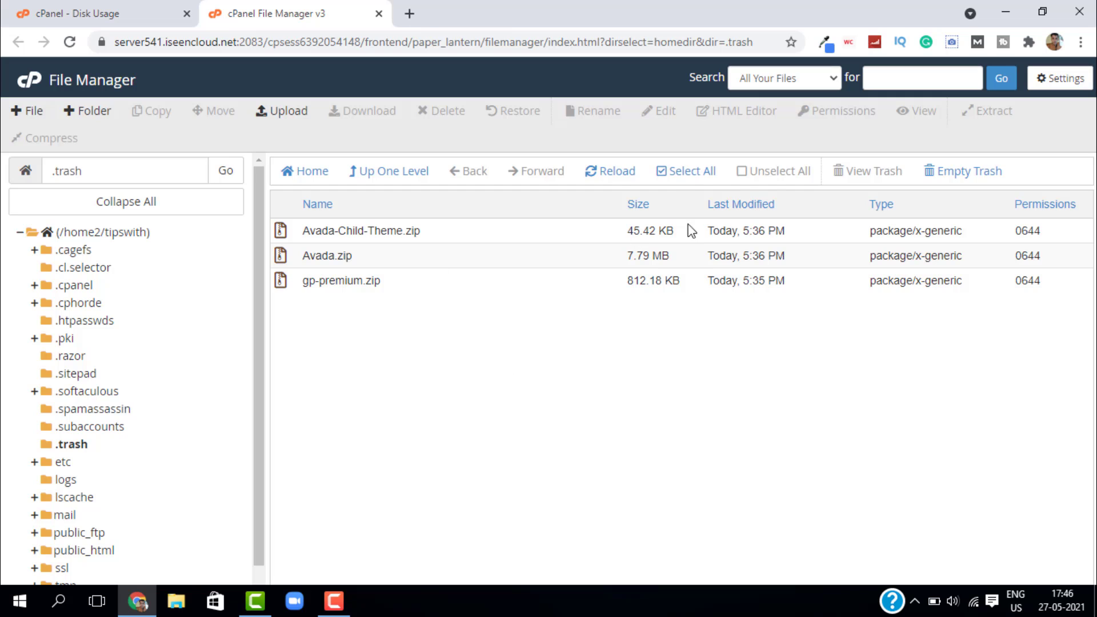
Select all three remaining zip files, delete them and reload the now-empty .trash listing.
click(685, 171)
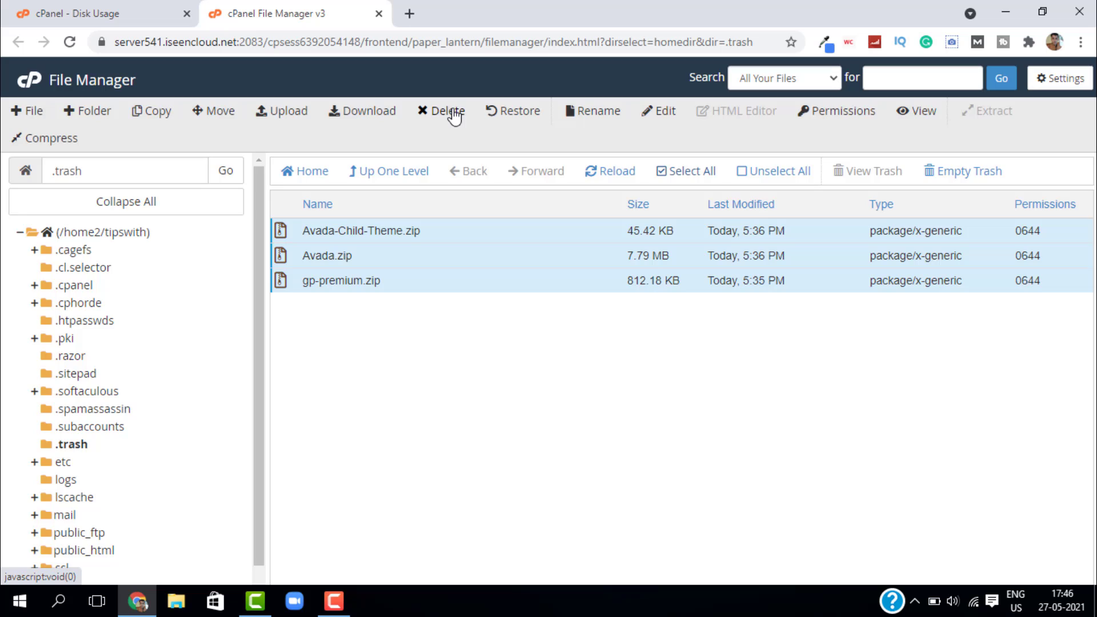
click(446, 111)
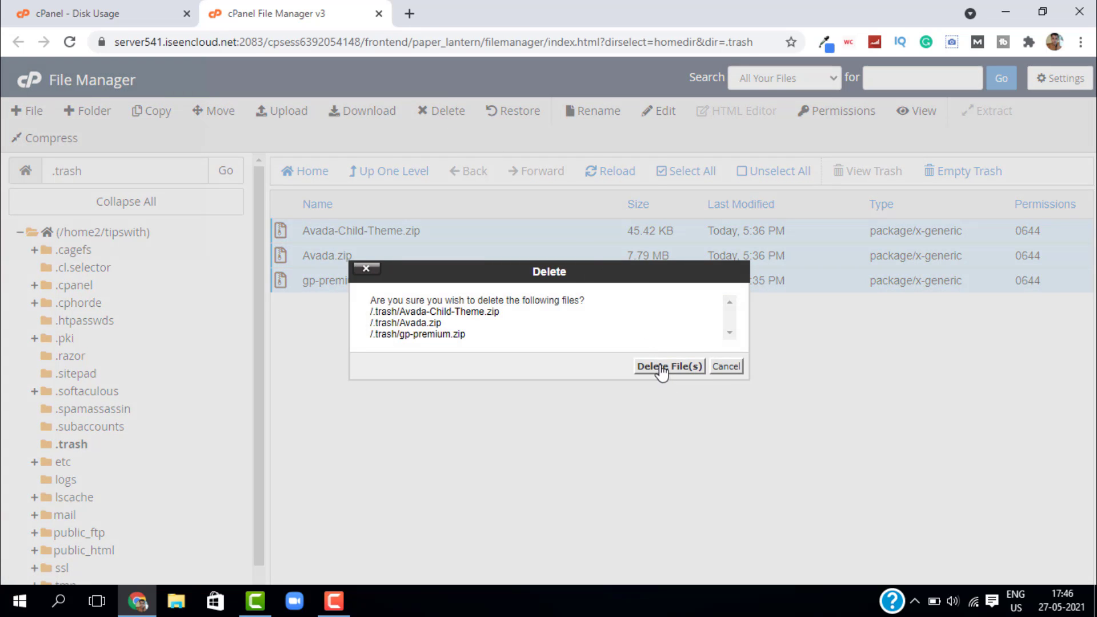
click(668, 366)
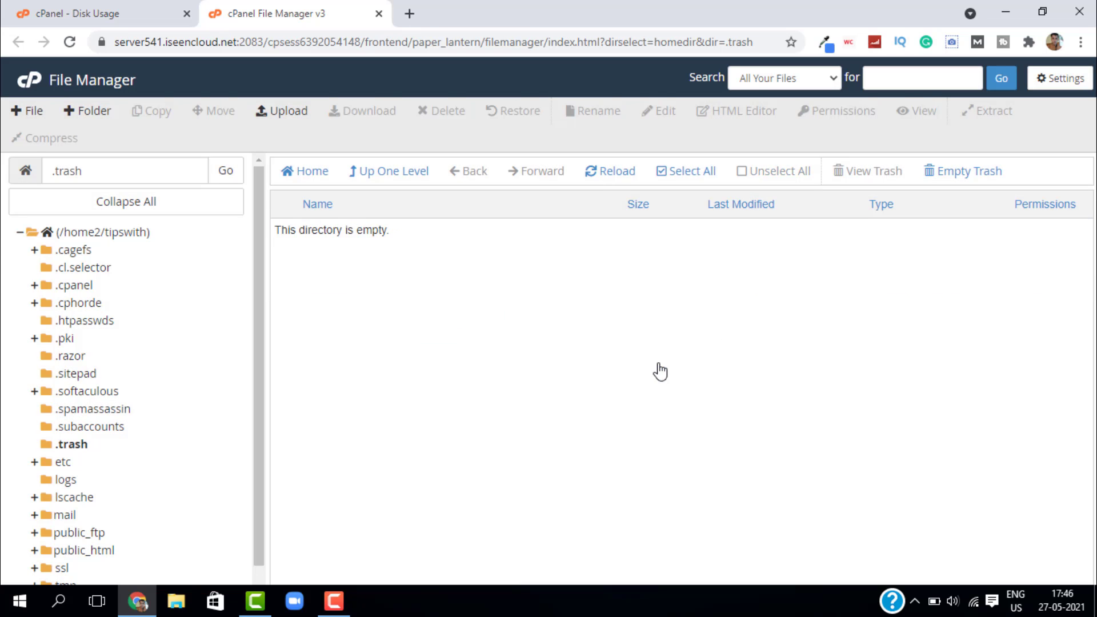
click(609, 171)
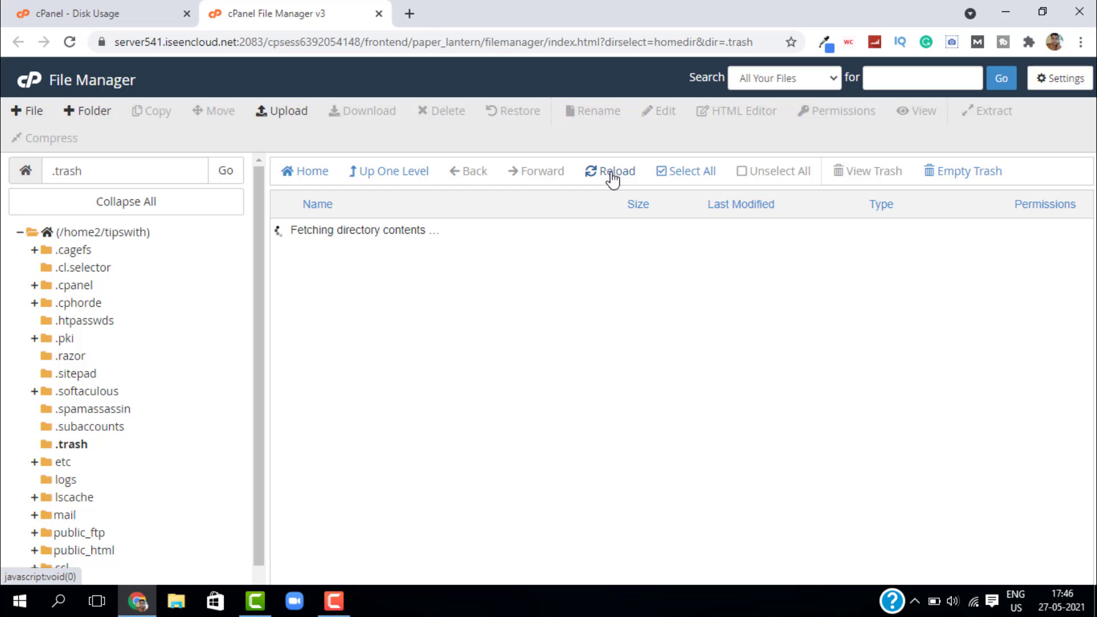
click(611, 171)
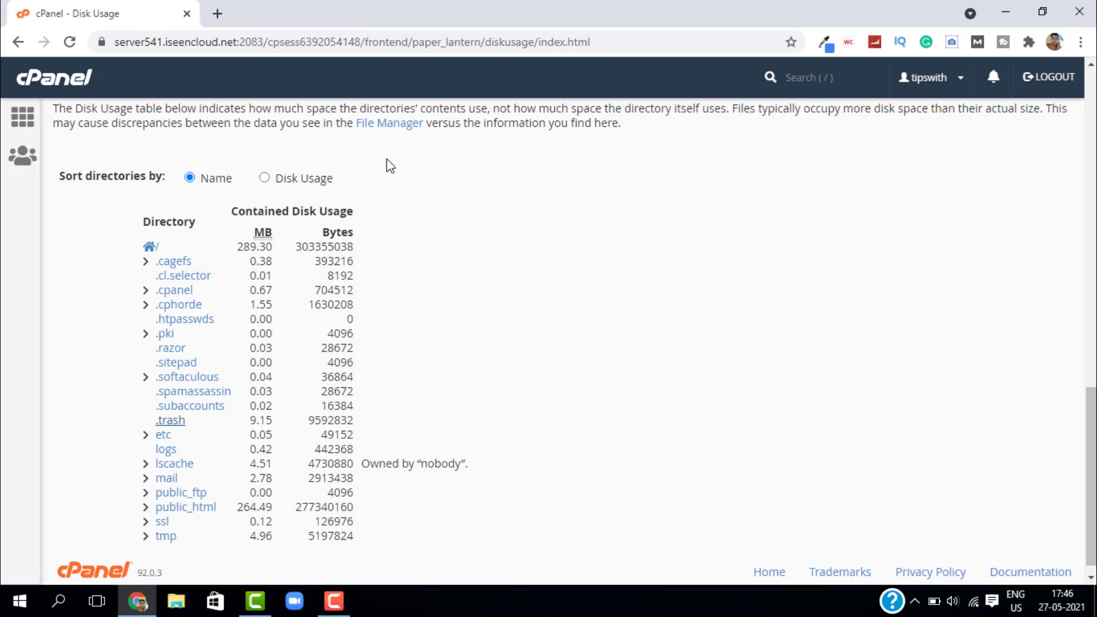
Reload the Disk Usage page so .trash reads 0.00 MB and the total drops to 280.15 MB.
click(68, 42)
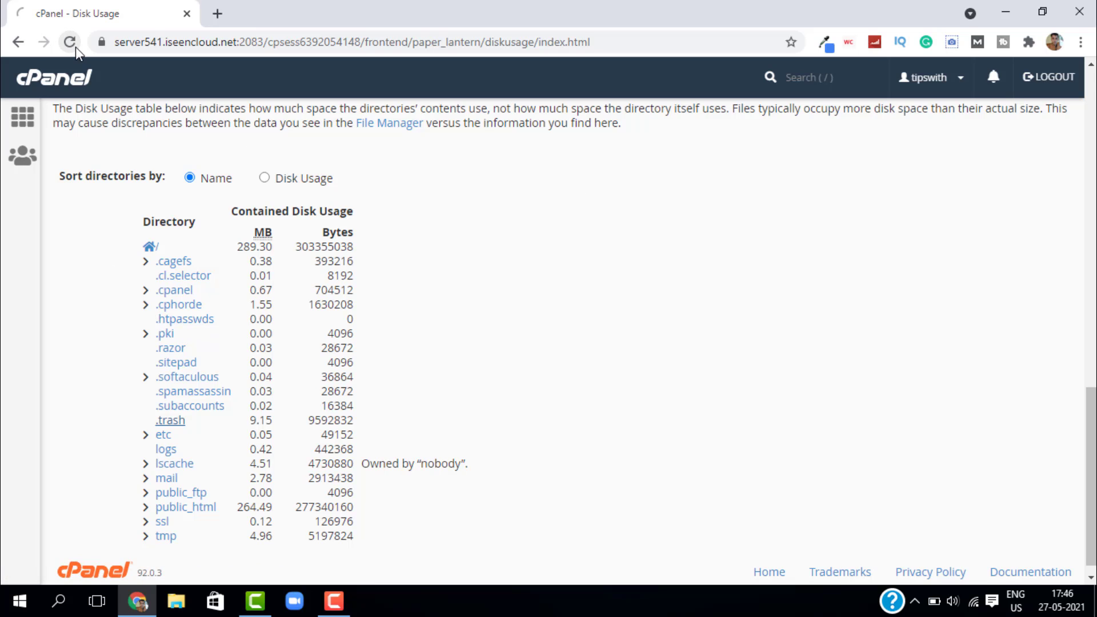
click(70, 42)
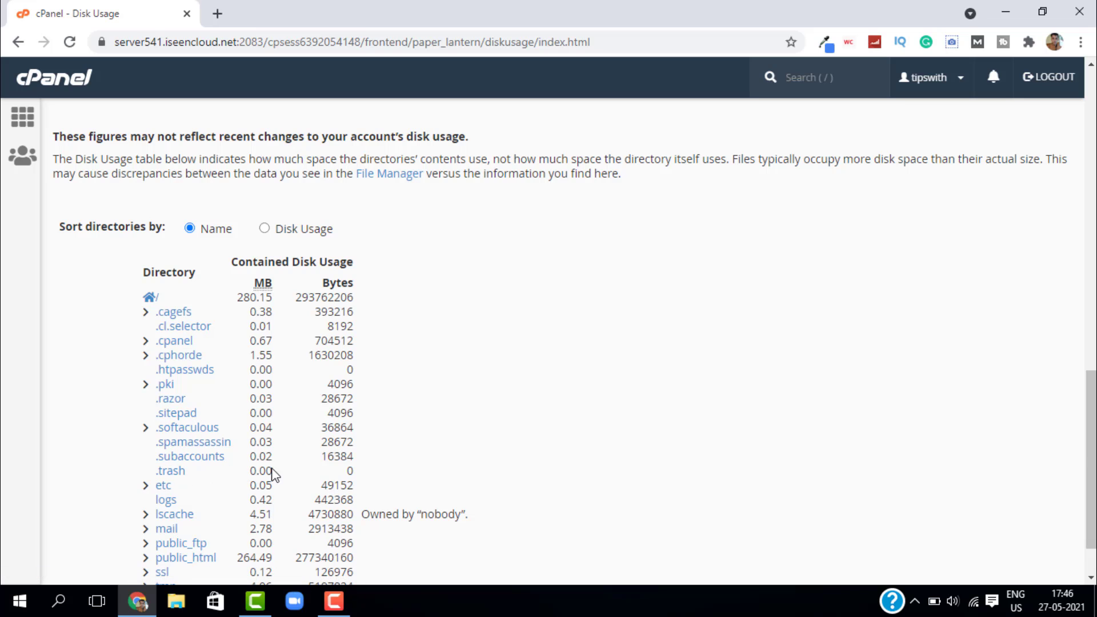
mouse_move(207, 483)
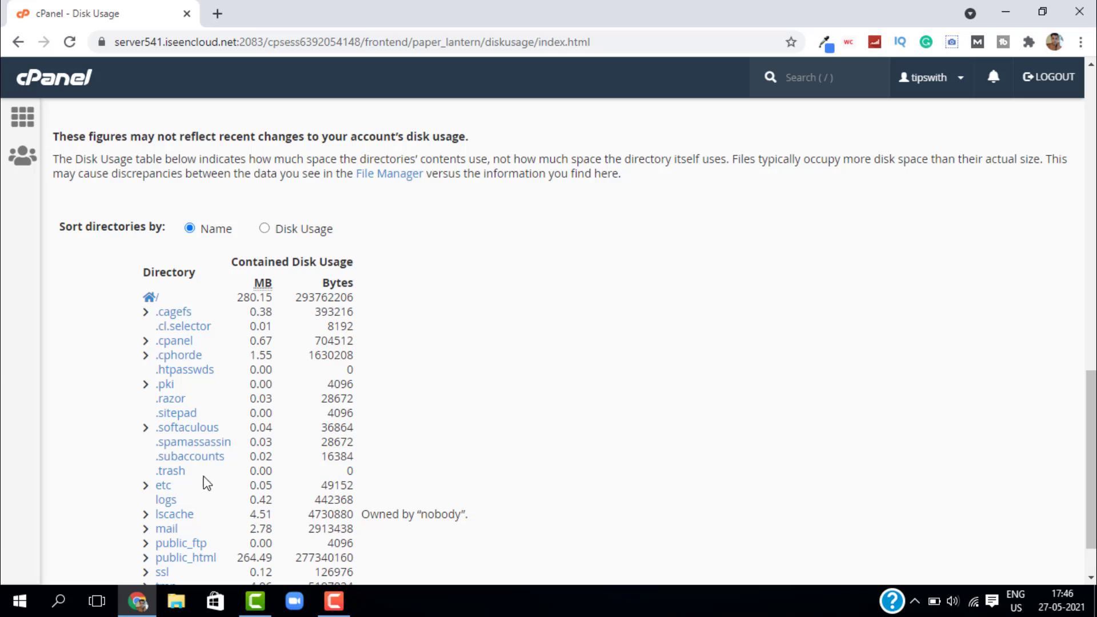
mouse_move(233, 482)
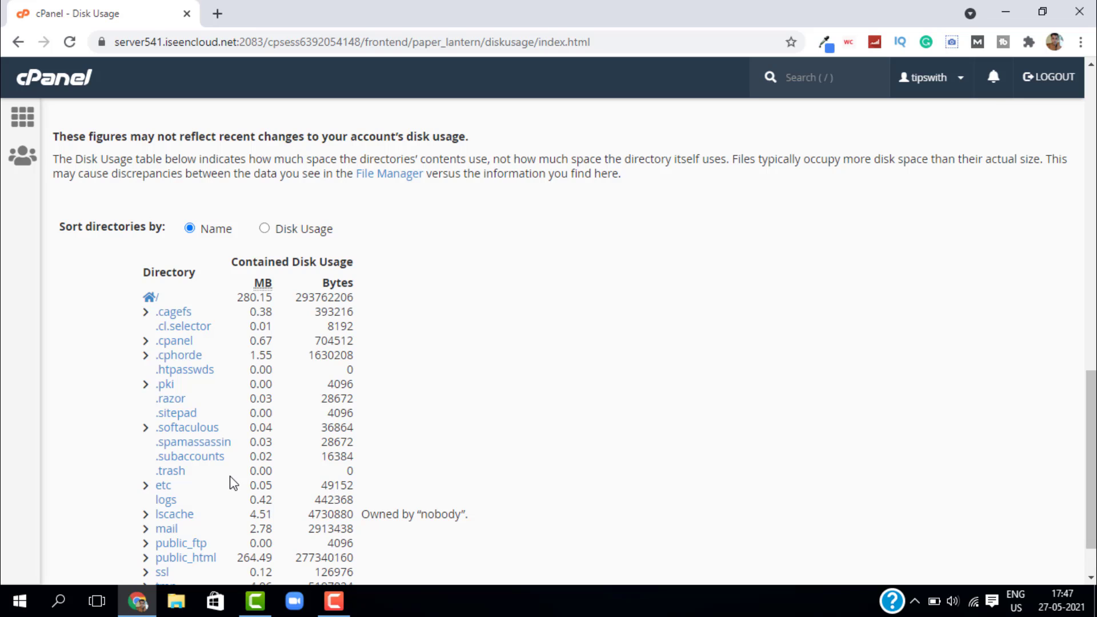
click(819, 77)
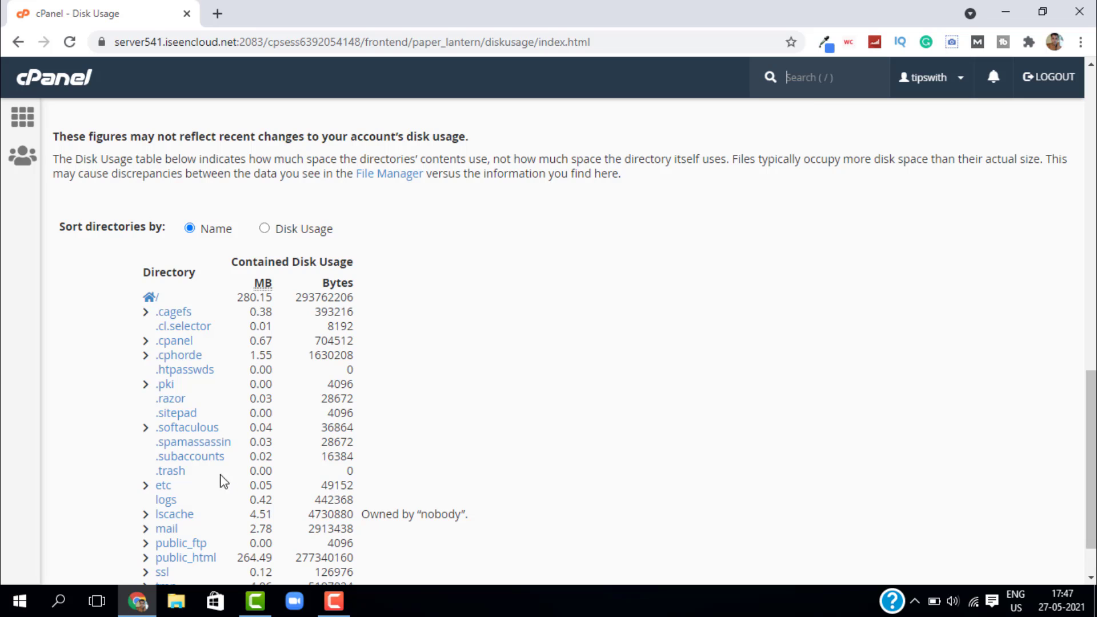